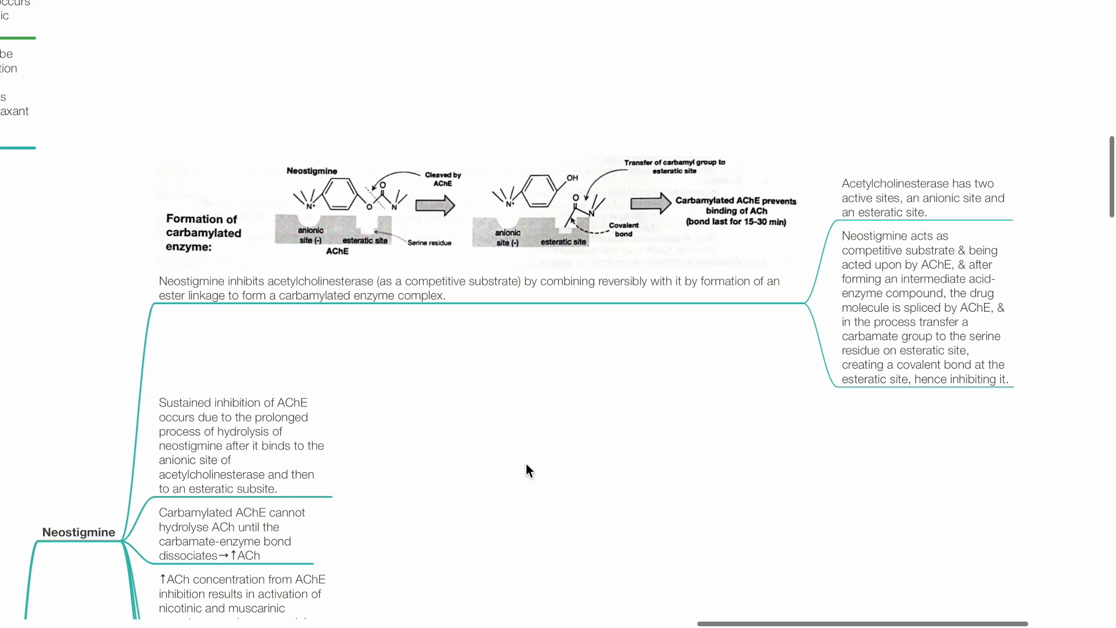
scroll("down", 3)
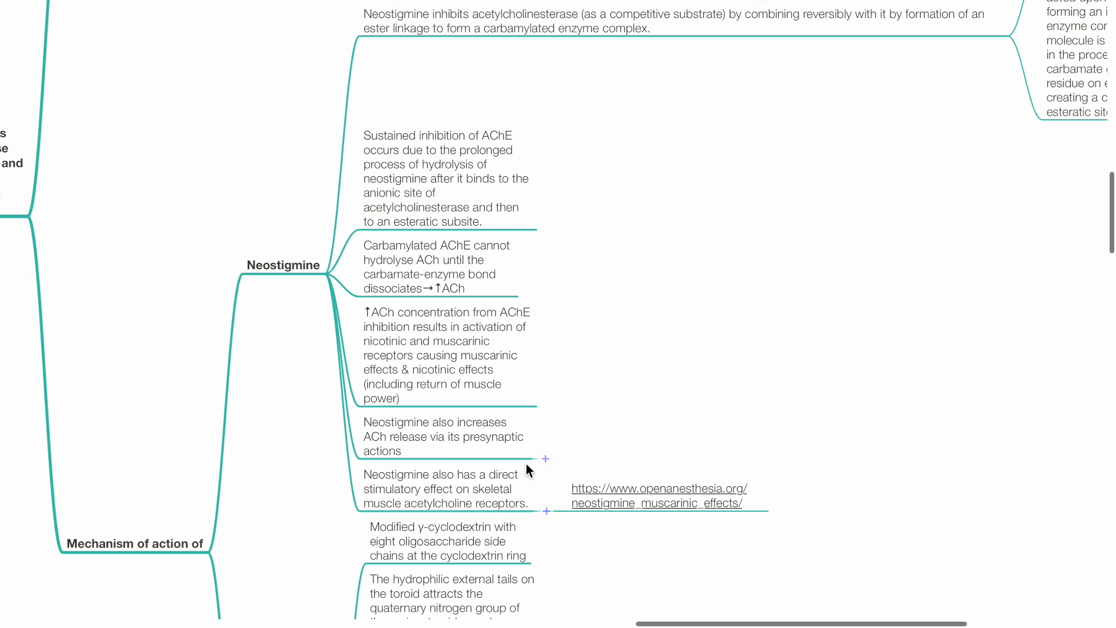
scroll("down", 3)
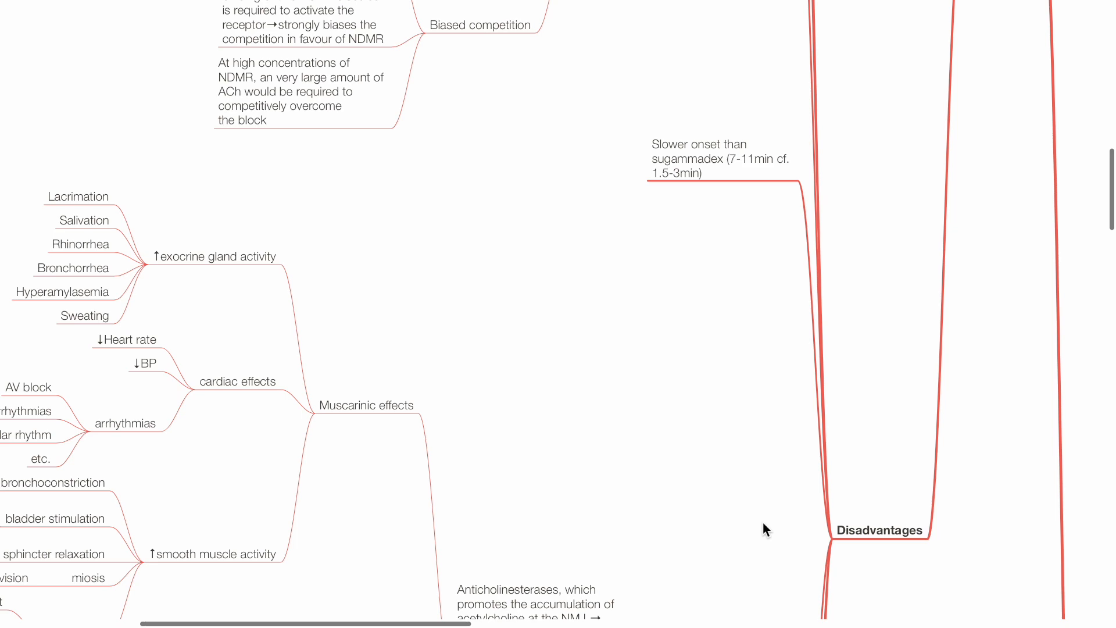
scroll("down", 3)
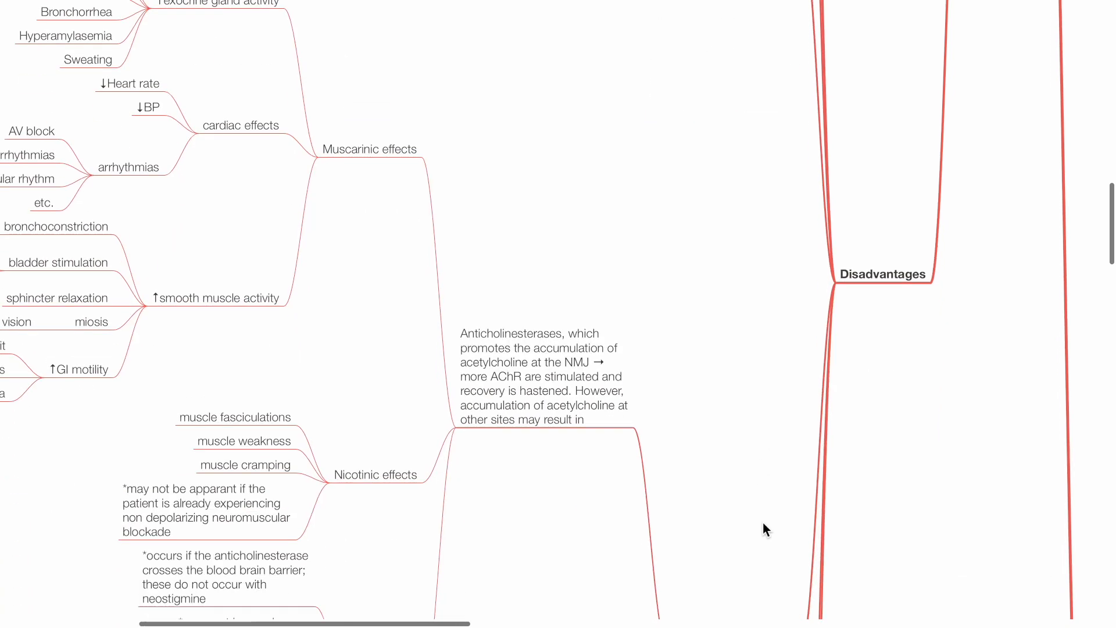
scroll("down", 3)
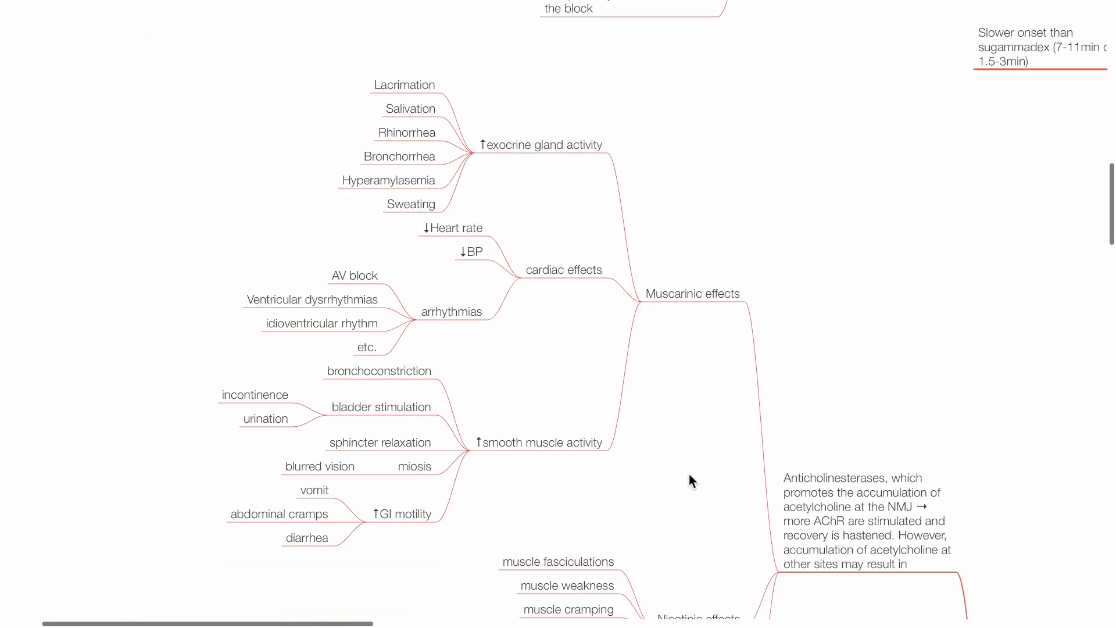
scroll("down", 3)
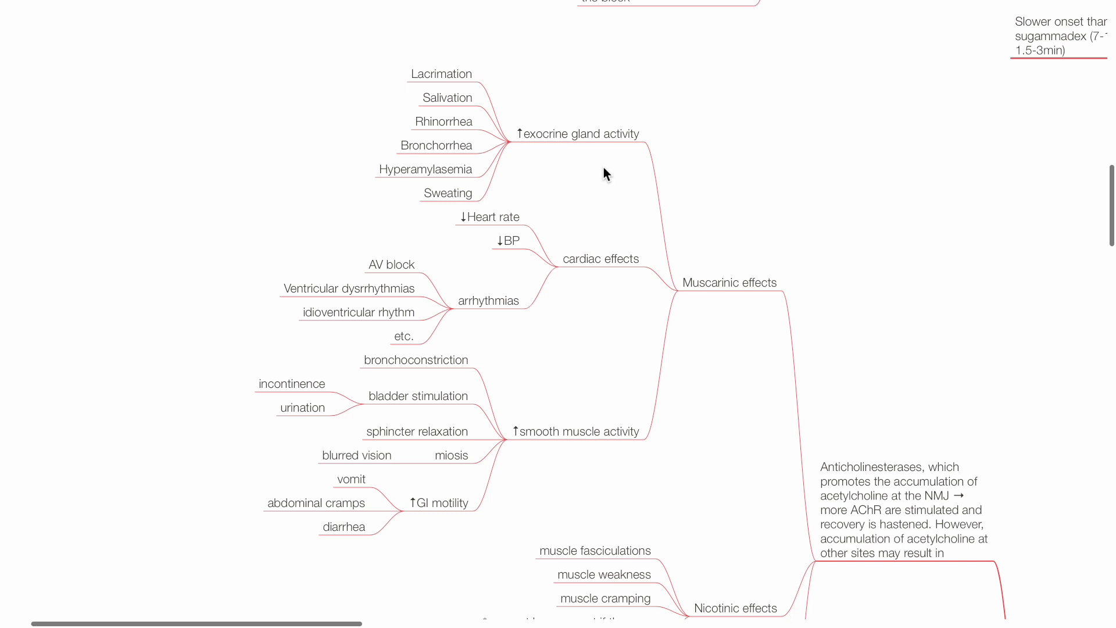
scroll("down", 3)
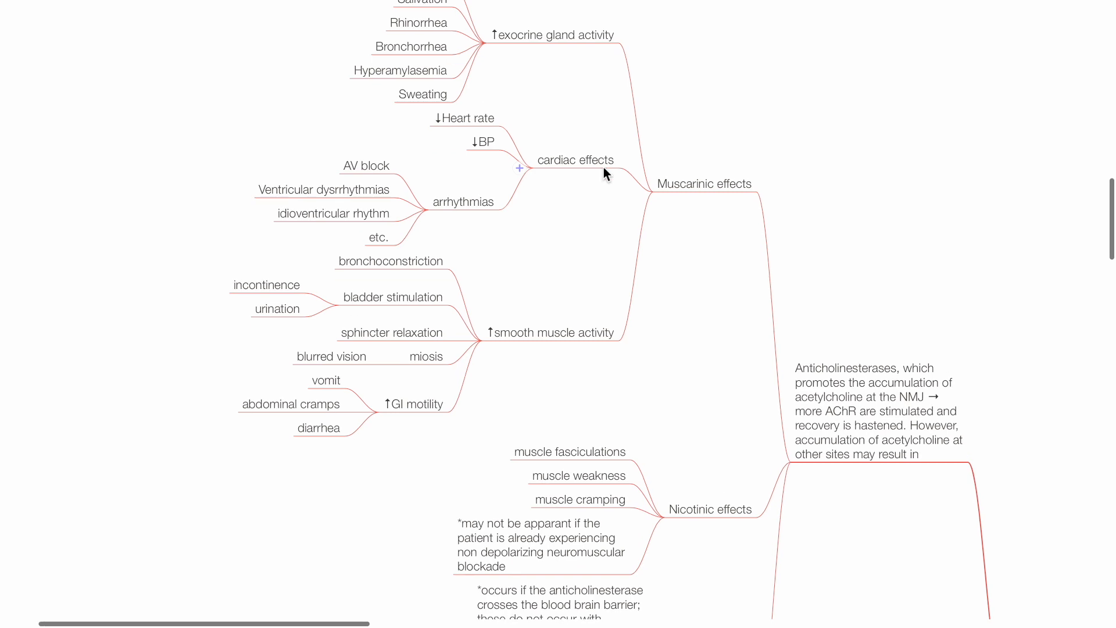
scroll("down", 3)
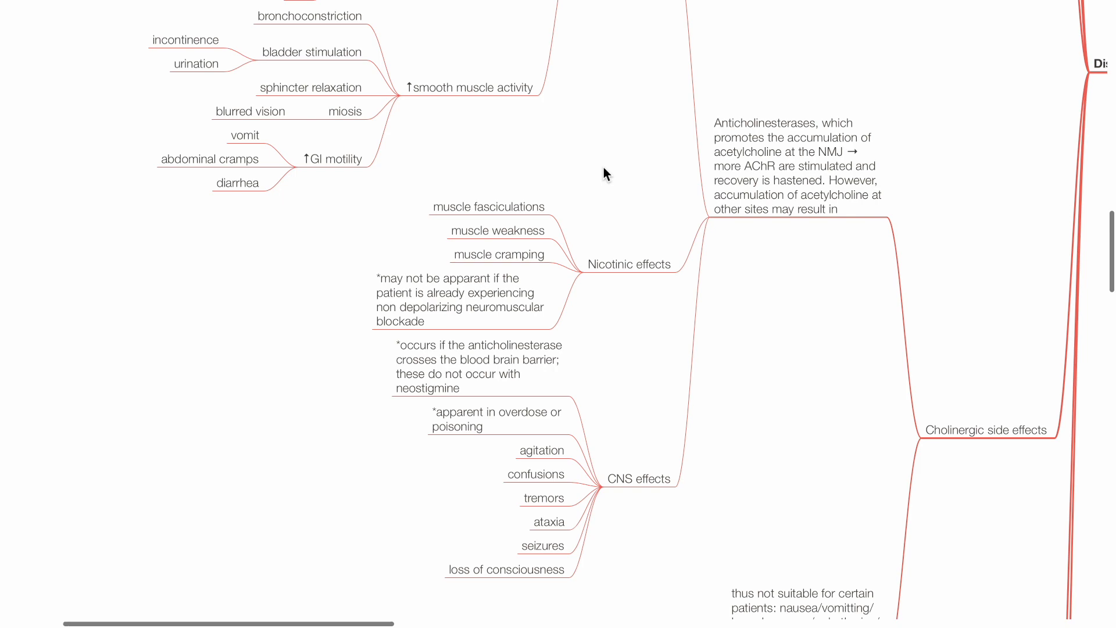
scroll("down", 3)
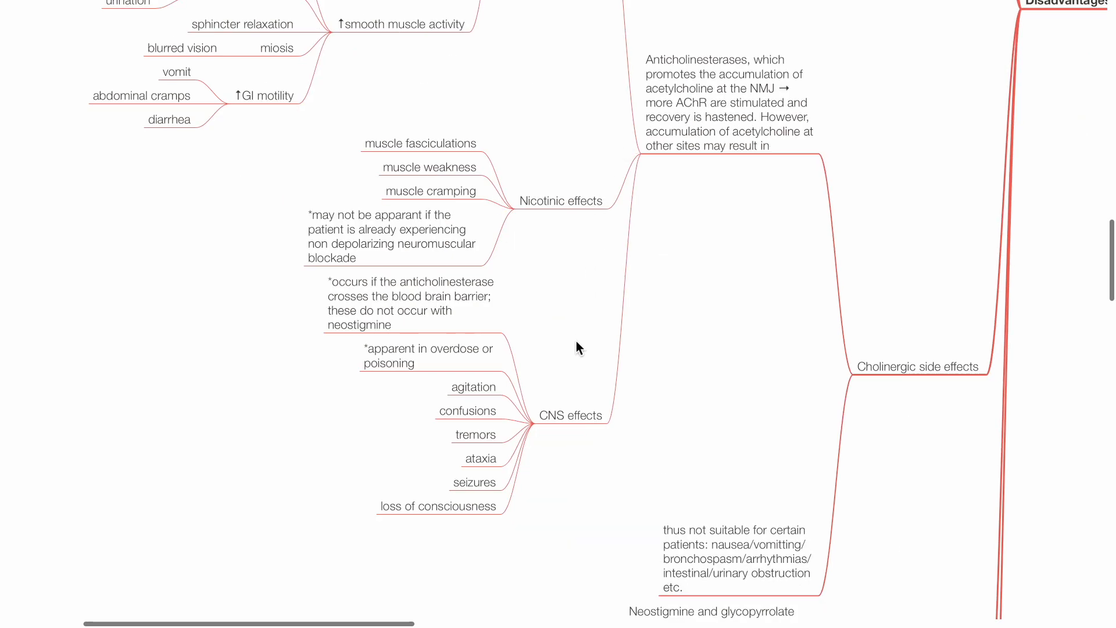
scroll("down", 3)
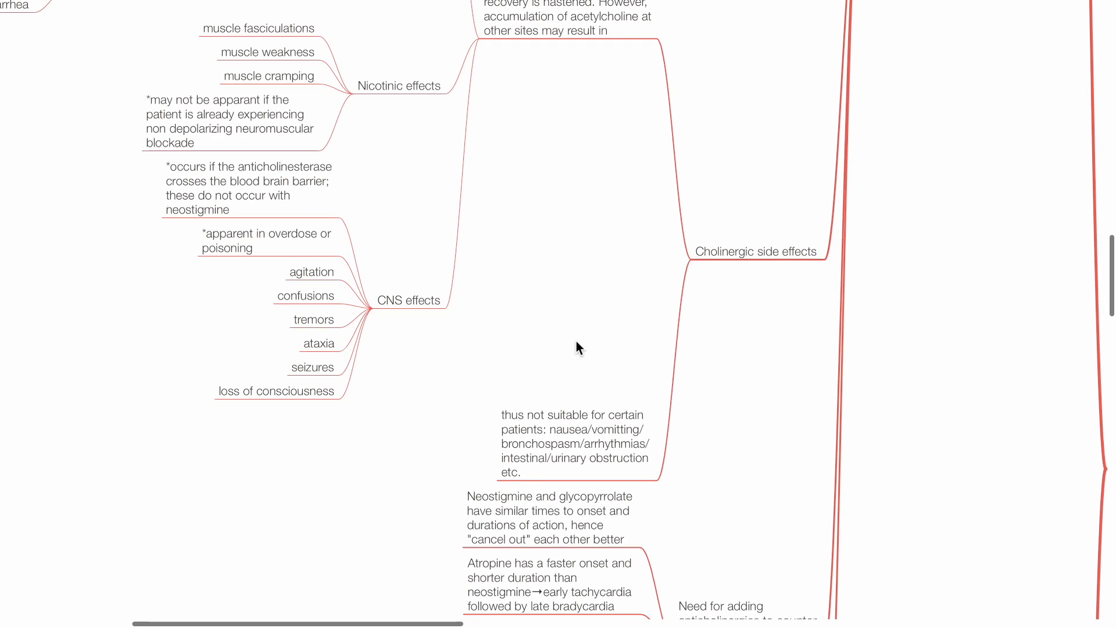
scroll("down", 3)
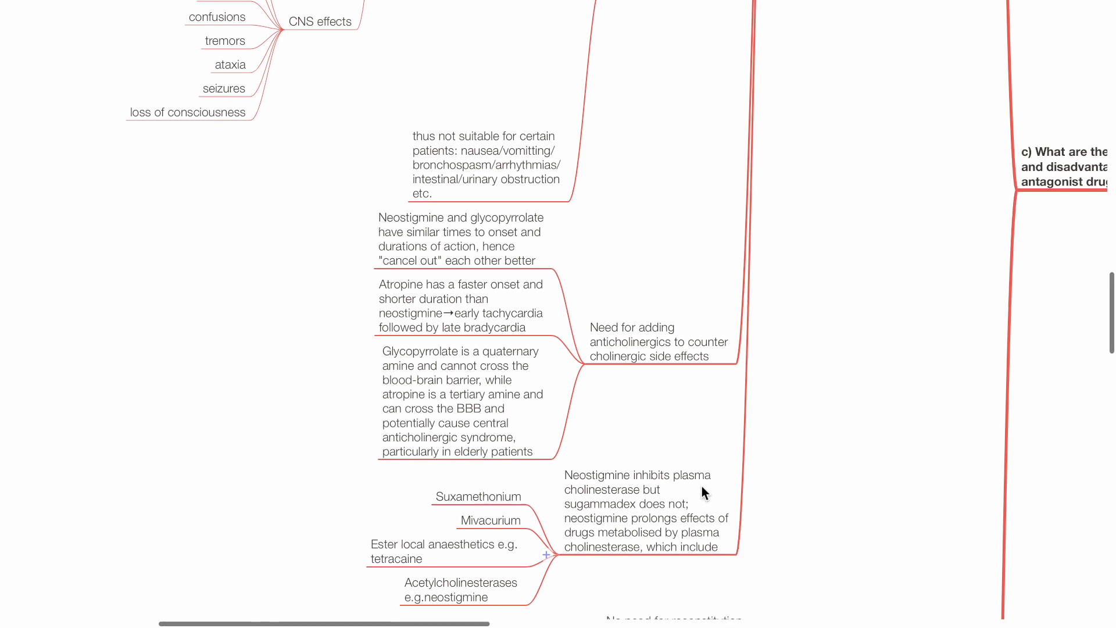
scroll("down", 3)
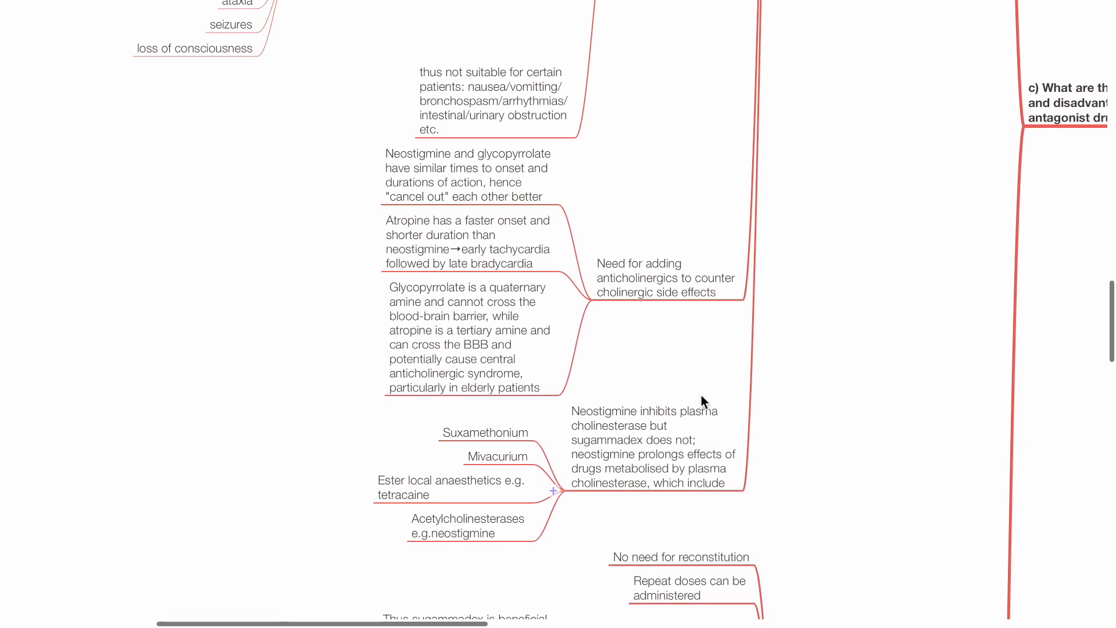
scroll("down", 3)
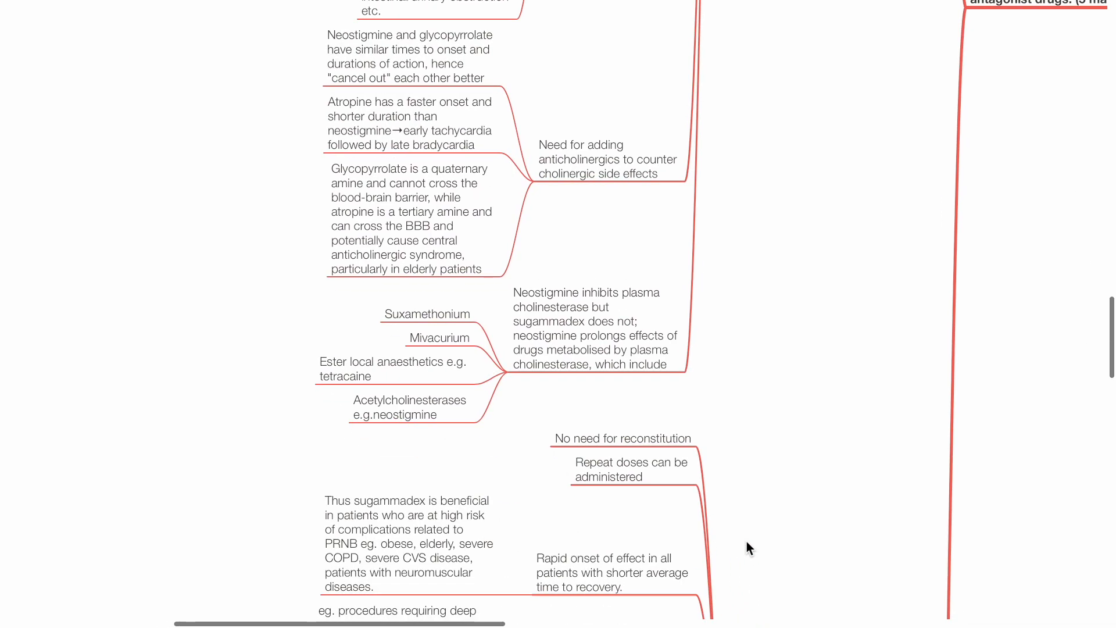
scroll("down", 3)
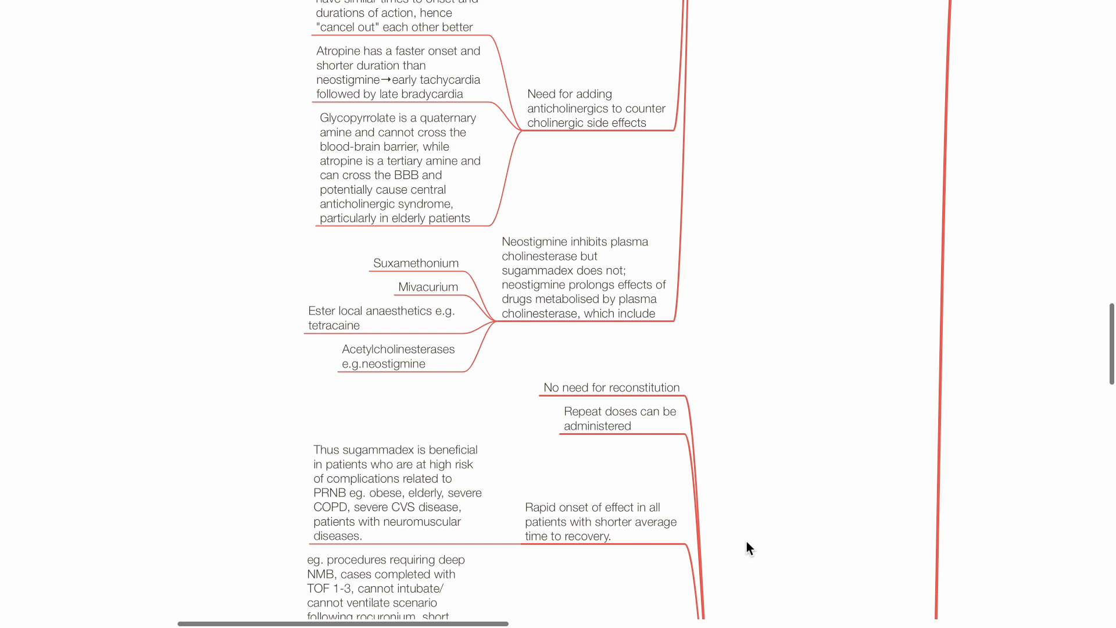
scroll("down", 3)
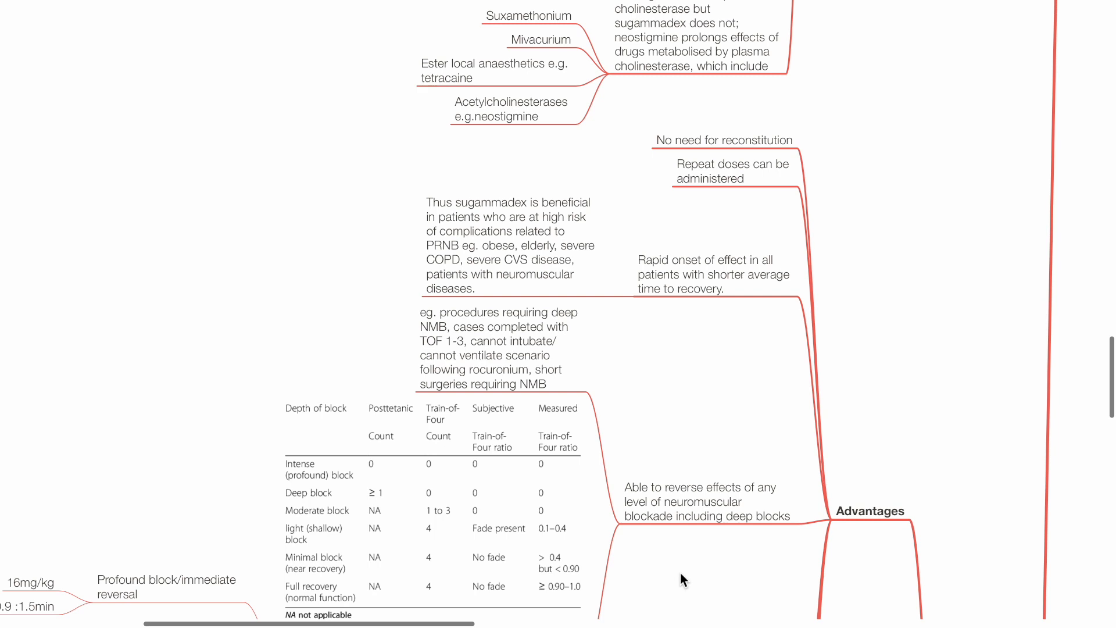
scroll("down", 3)
type(" for rocuronium/vecuronium")
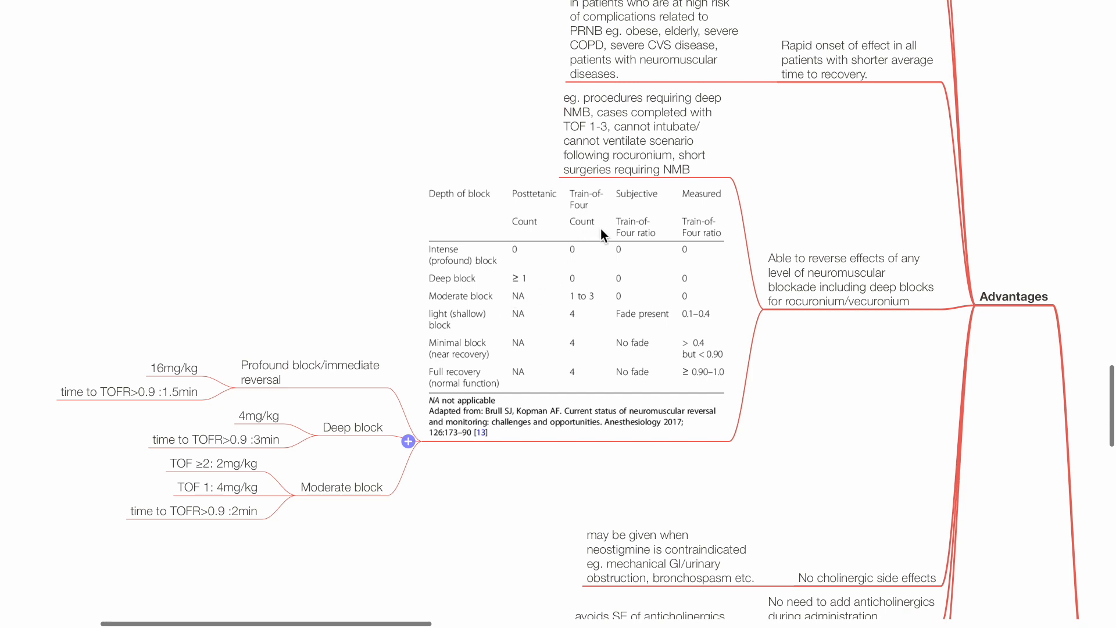
mouse_move(598, 228)
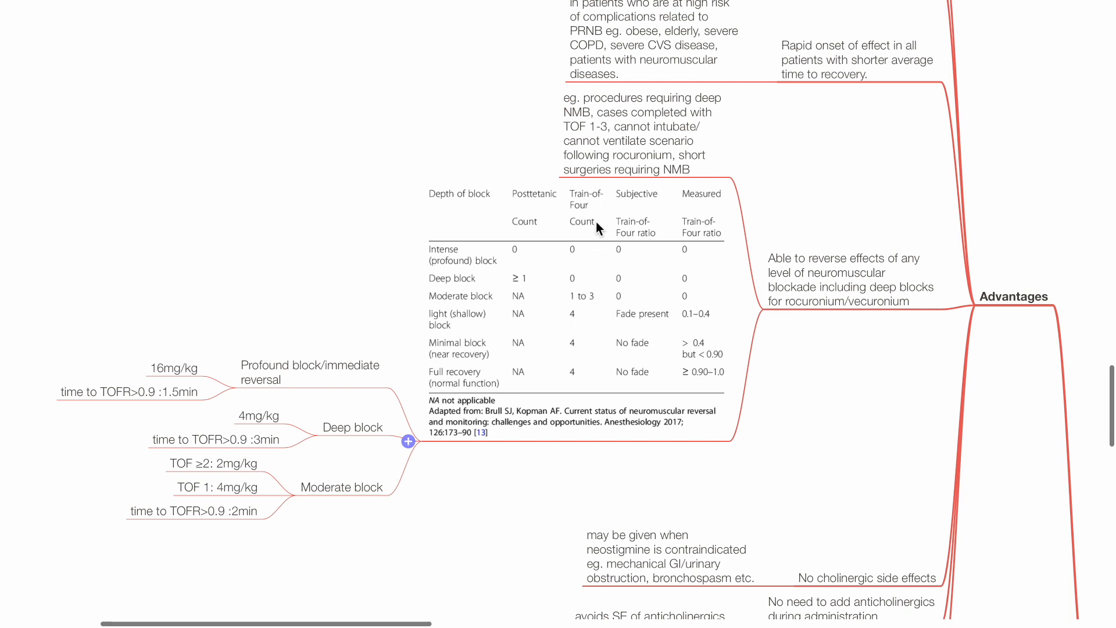
mouse_move(705, 325)
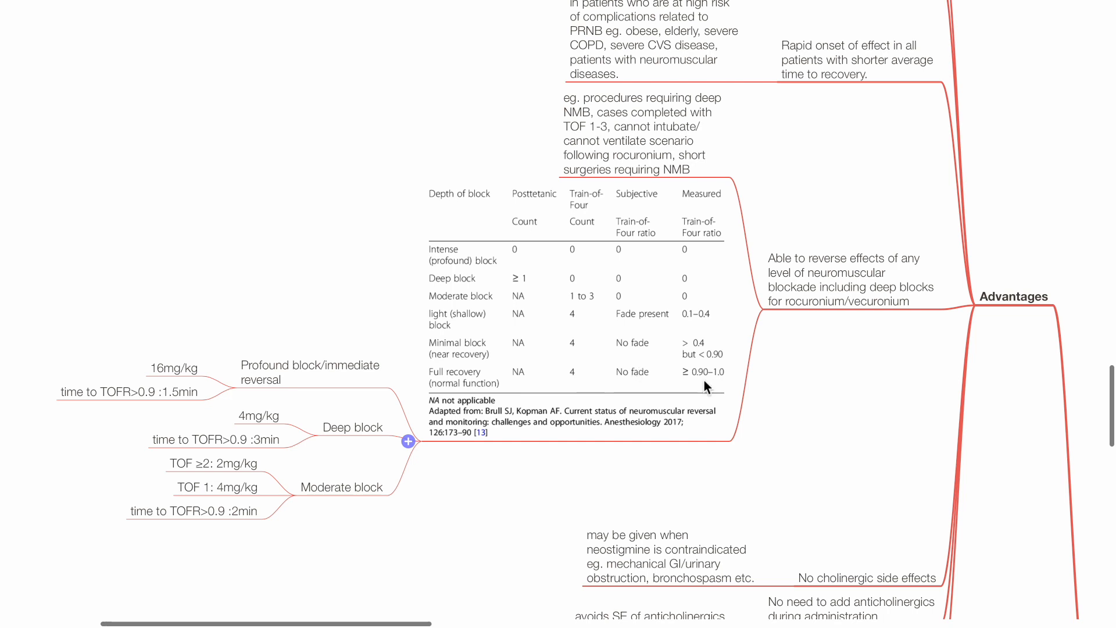
scroll("down", 3)
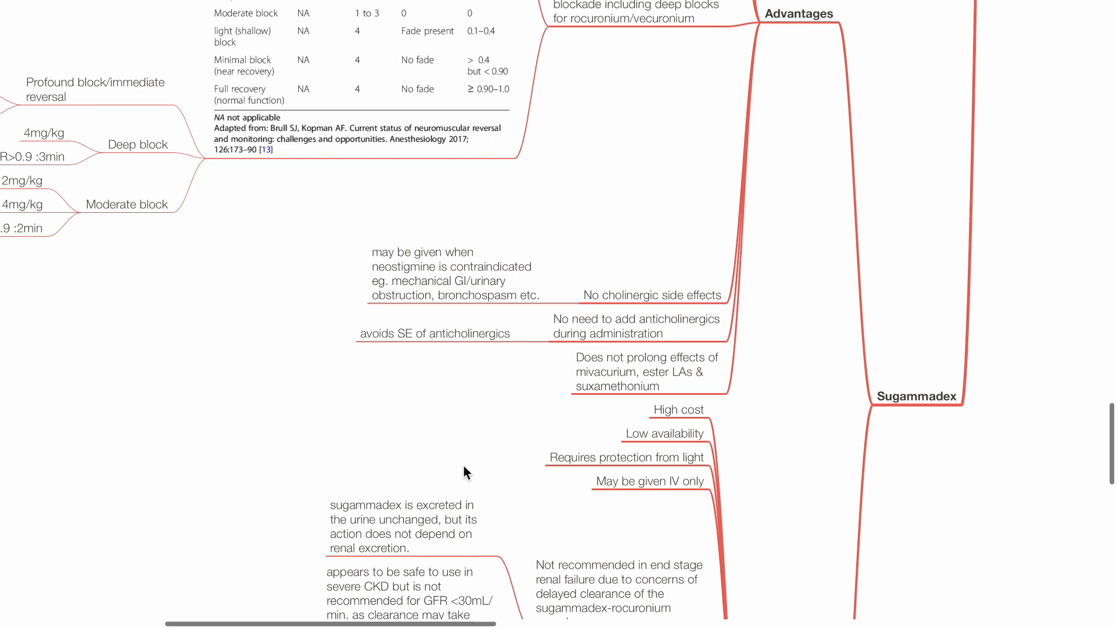
scroll("down", 3)
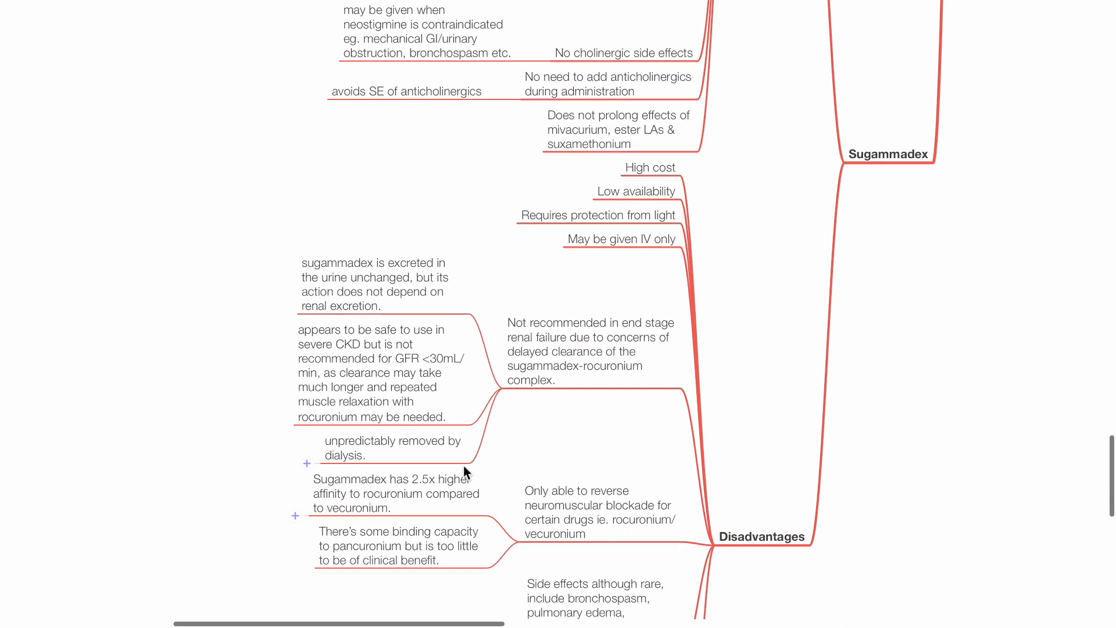
scroll("down", 3)
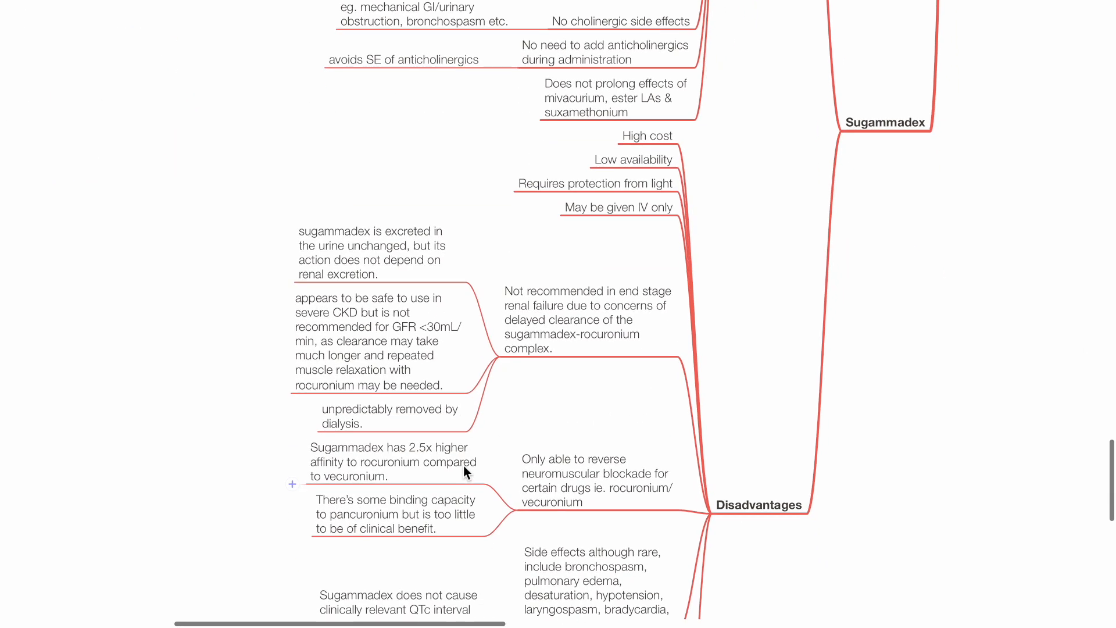
scroll("down", 3)
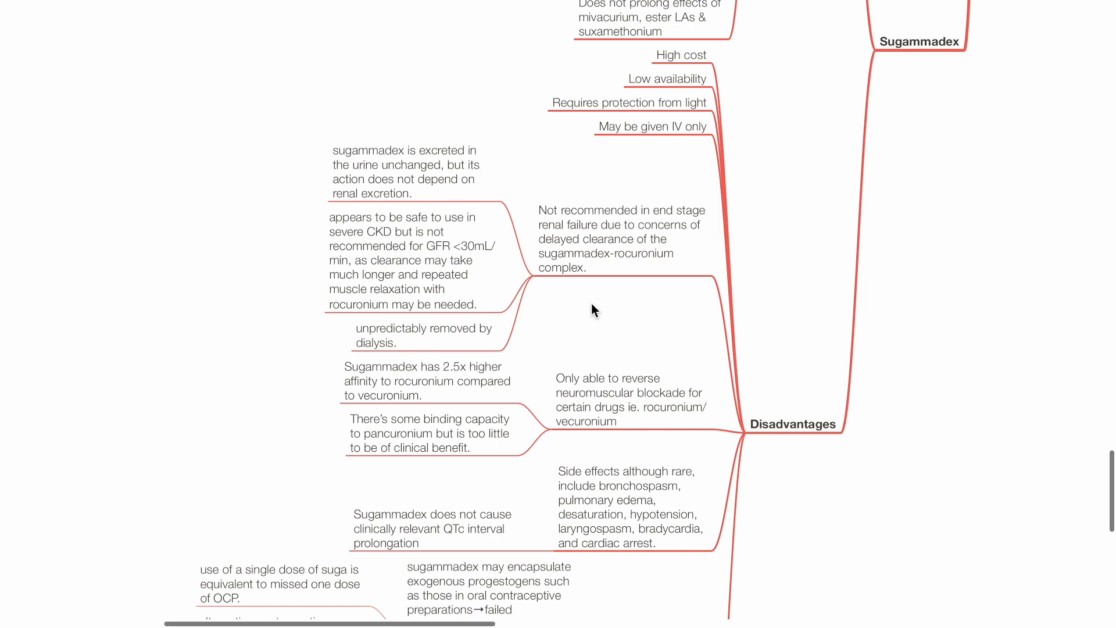
scroll("down", 3)
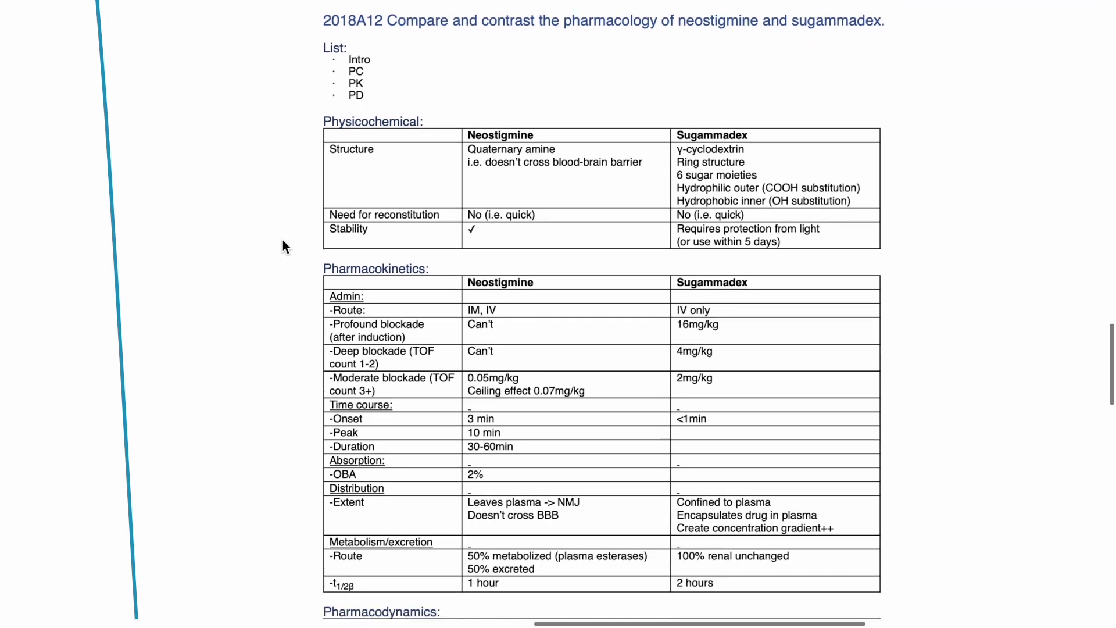
scroll("down", 3)
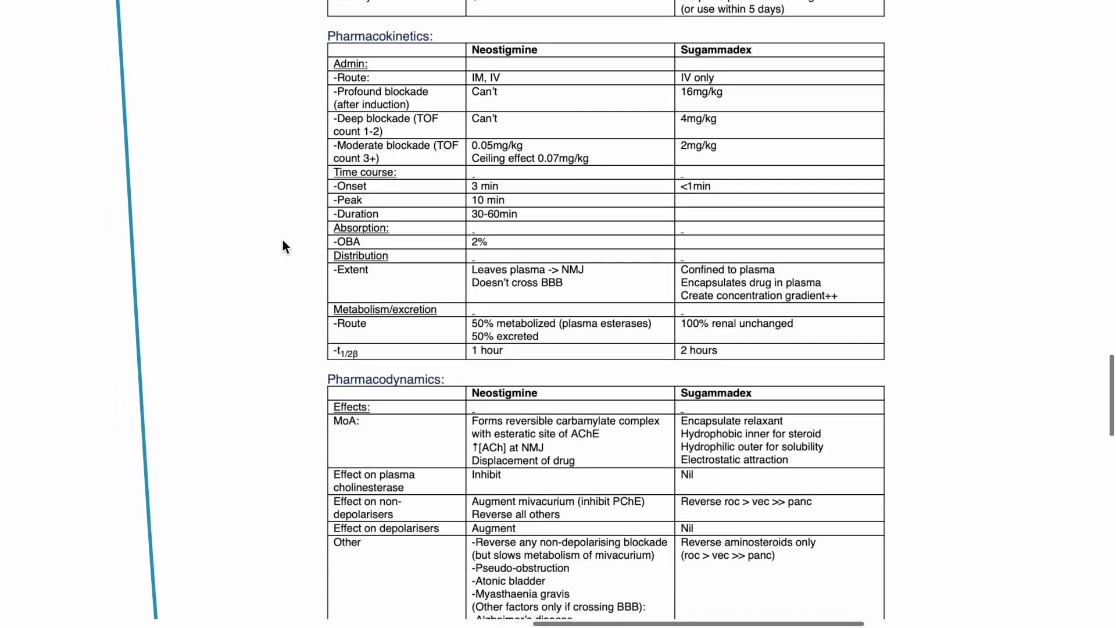
scroll("down", 3)
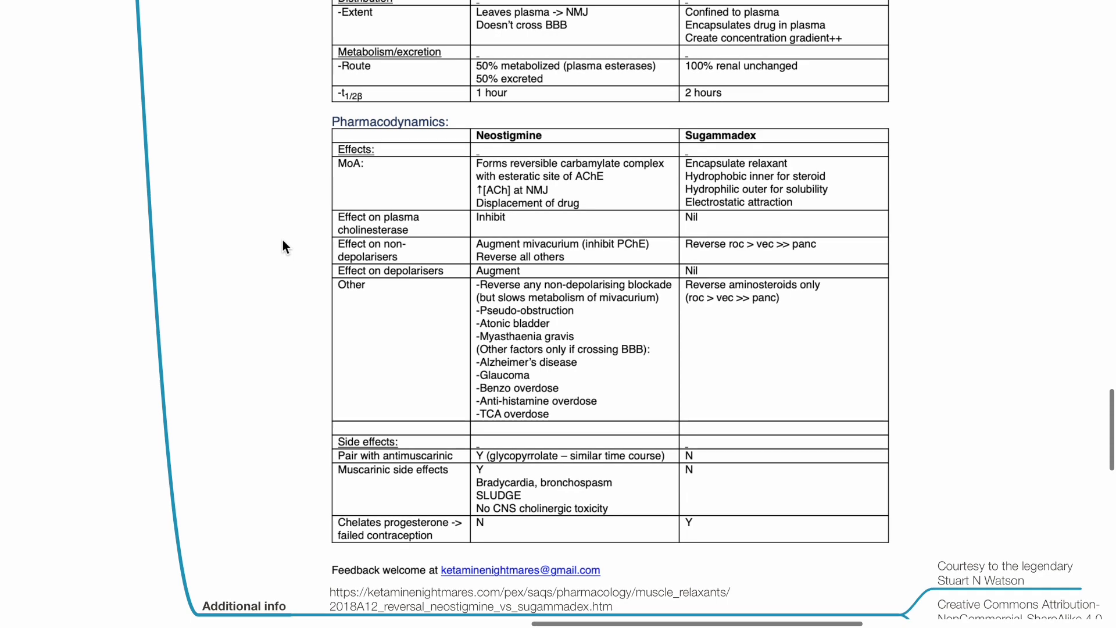
scroll("down", 3)
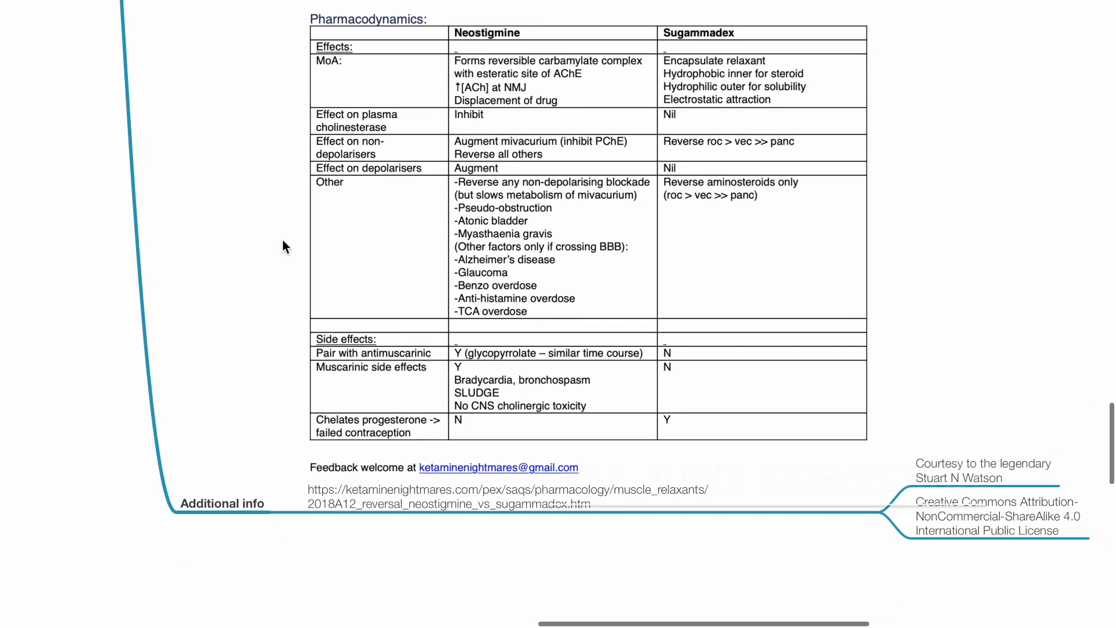